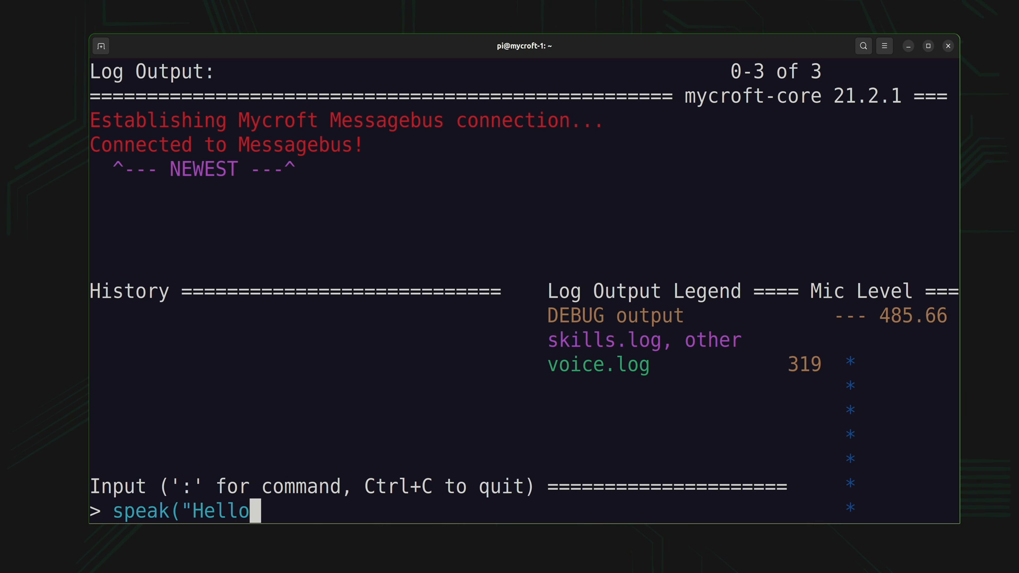
Step: Complete and run the command speak("Hello, my name is Mycroft") at the CLI prompt
{"action": "type", "text": ", my name is"}
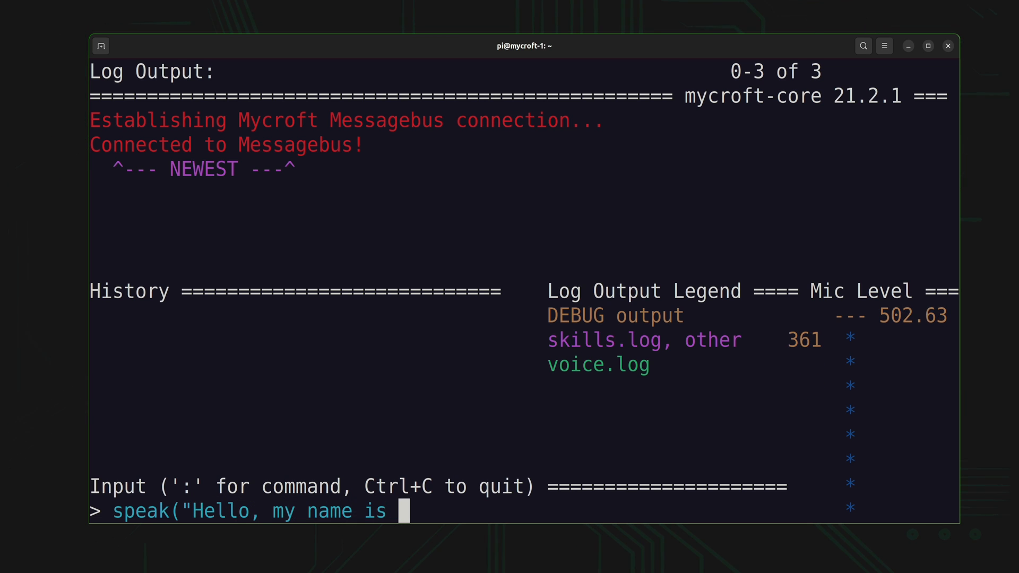
{"action": "type", "text": "Mycroft"}
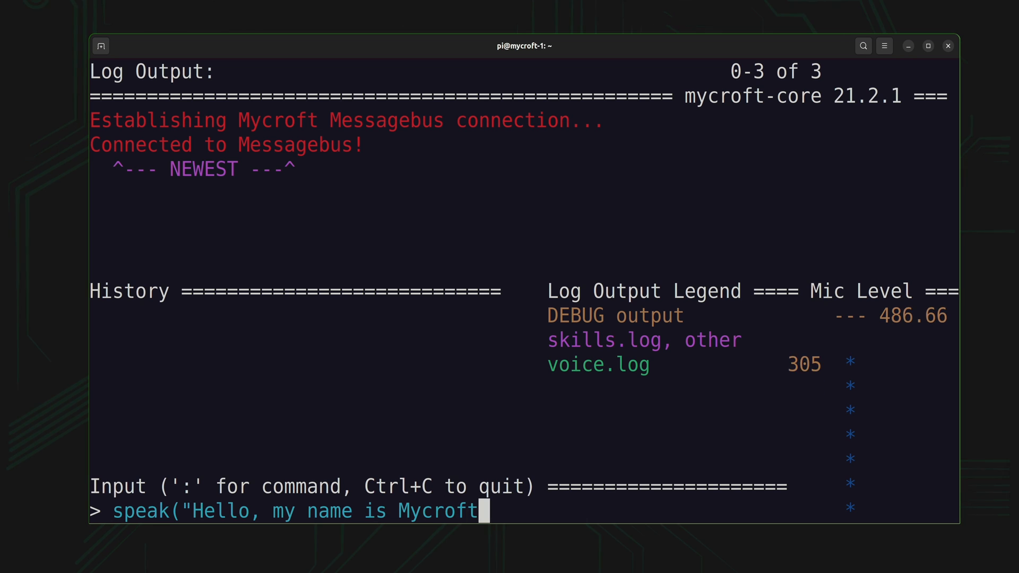
{"action": "type", "text": "\")"}
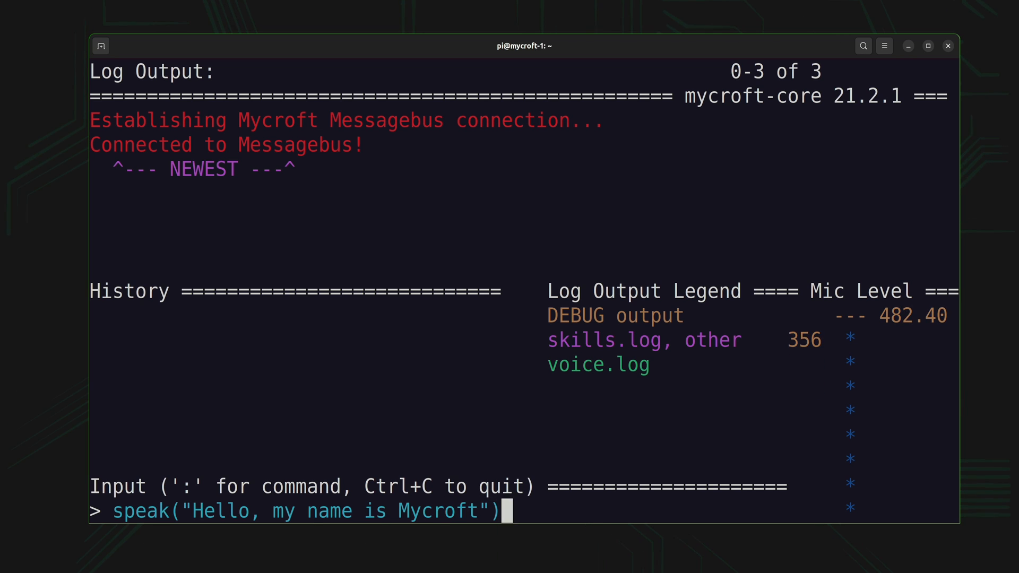
{"action": "key", "text": "Return"}
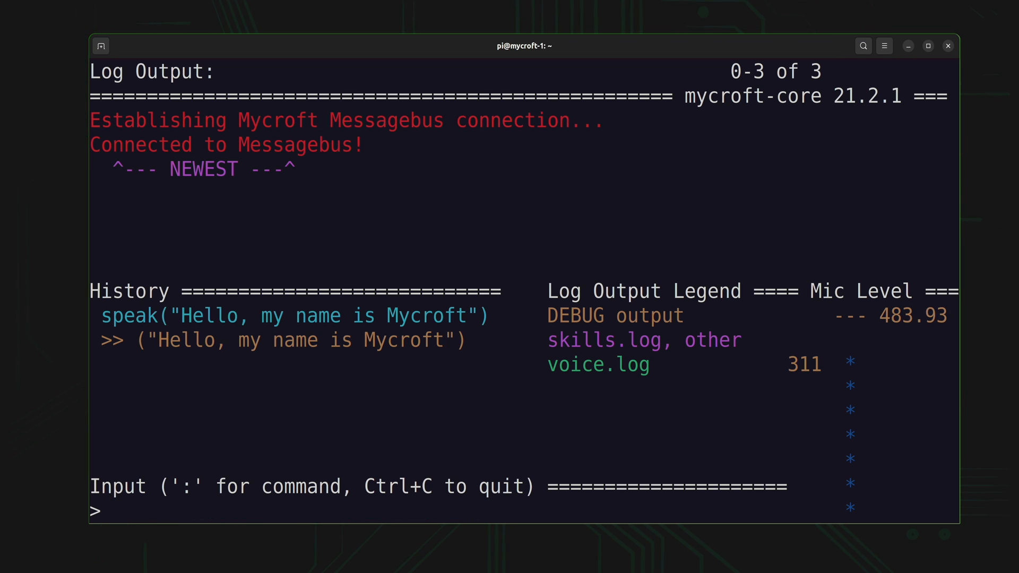